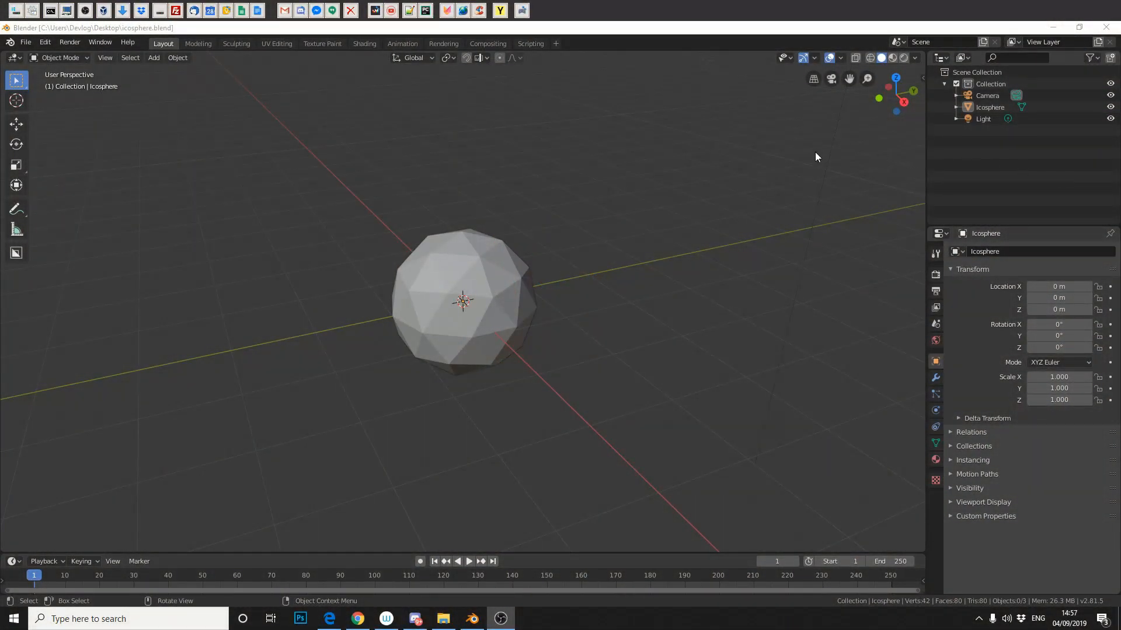
- Choose File > Open to browse the Desktop folder's .blend files
{"action": "left_click", "coordinate": [25, 42]}
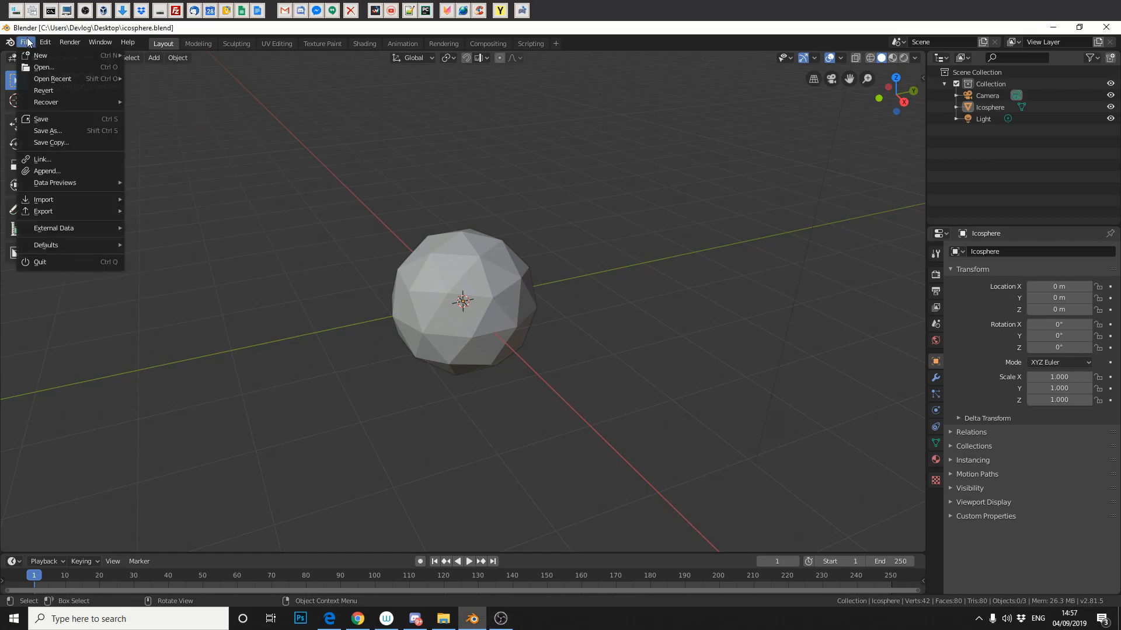
{"action": "left_click", "coordinate": [44, 67]}
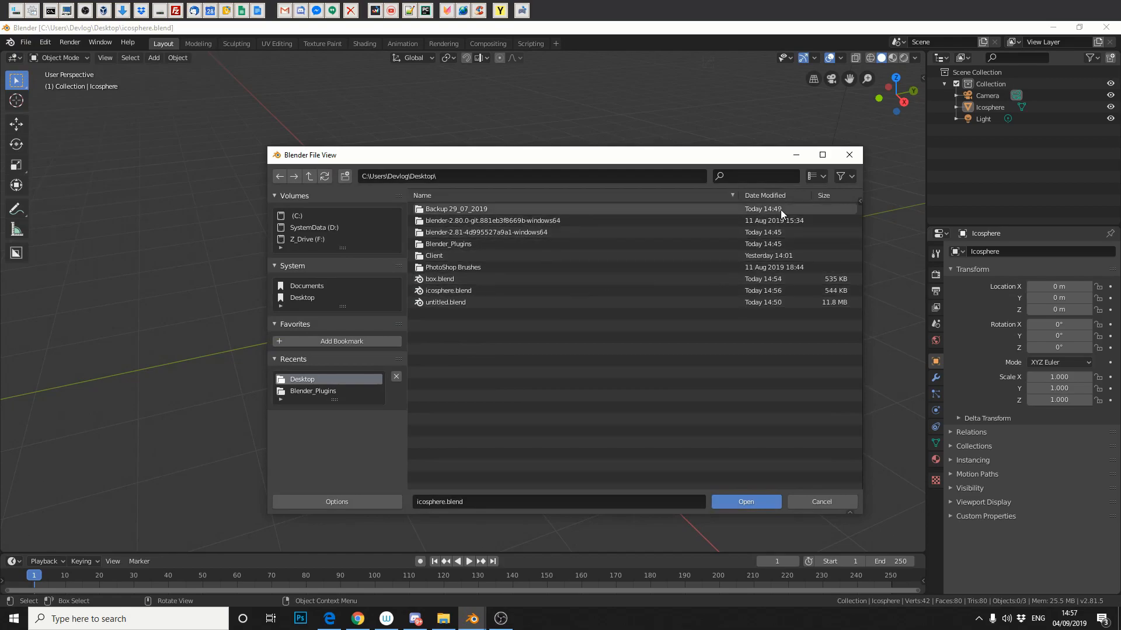
{"action": "mouse_move", "coordinate": [813, 175]}
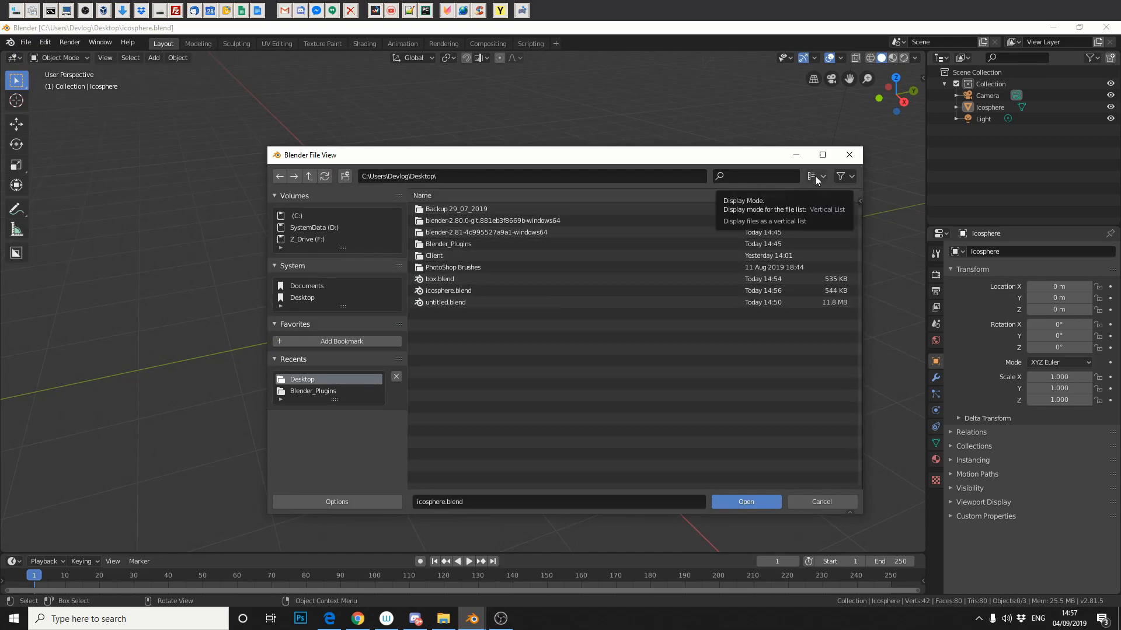
- Switch the file browser display mode to Thumbnails
{"action": "left_click", "coordinate": [814, 175]}
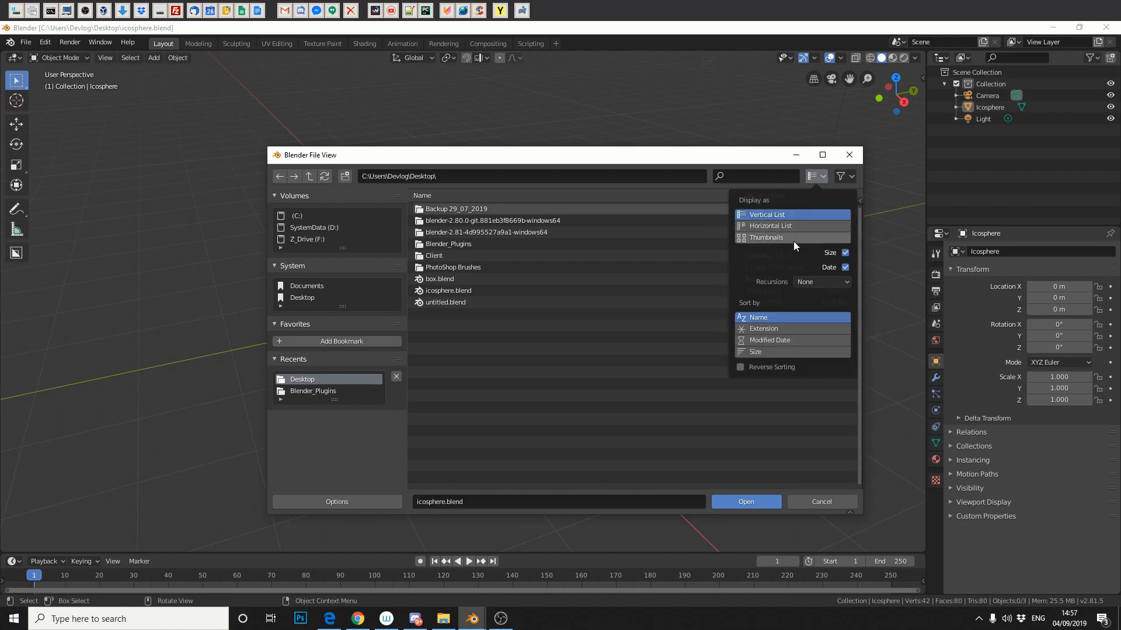
{"action": "left_click", "coordinate": [765, 237]}
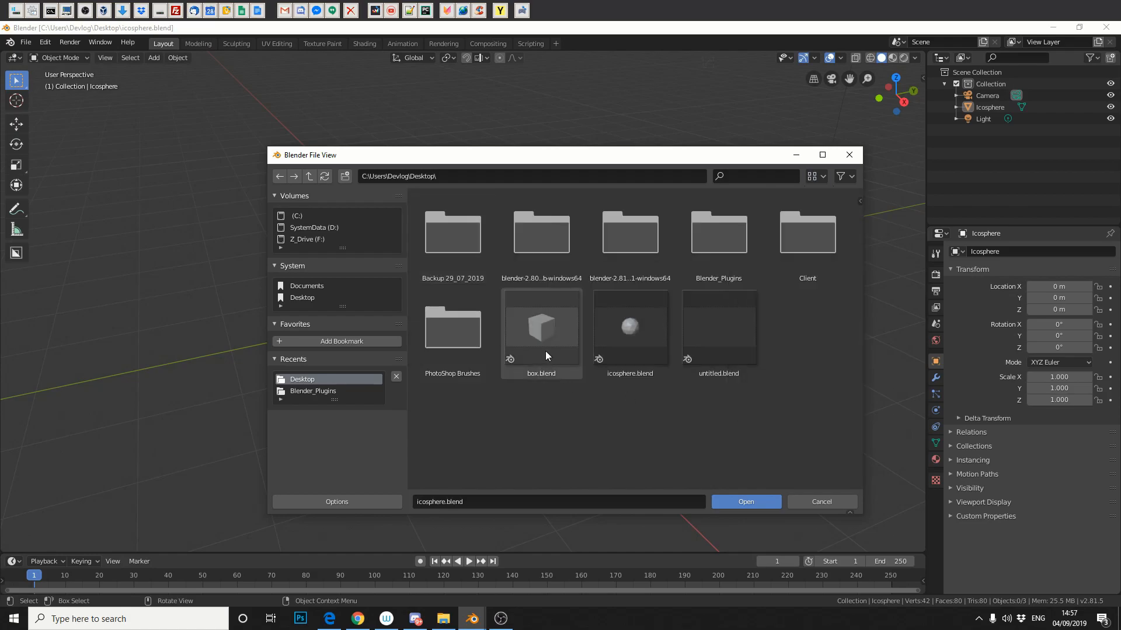
{"action": "mouse_move", "coordinate": [543, 345]}
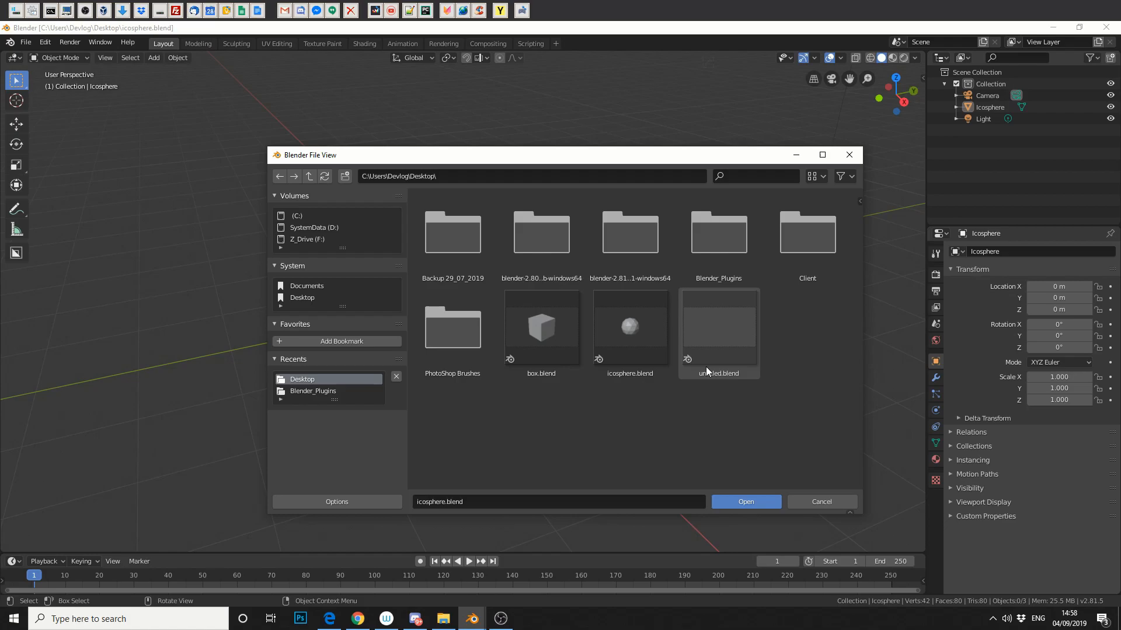
{"action": "mouse_move", "coordinate": [705, 379]}
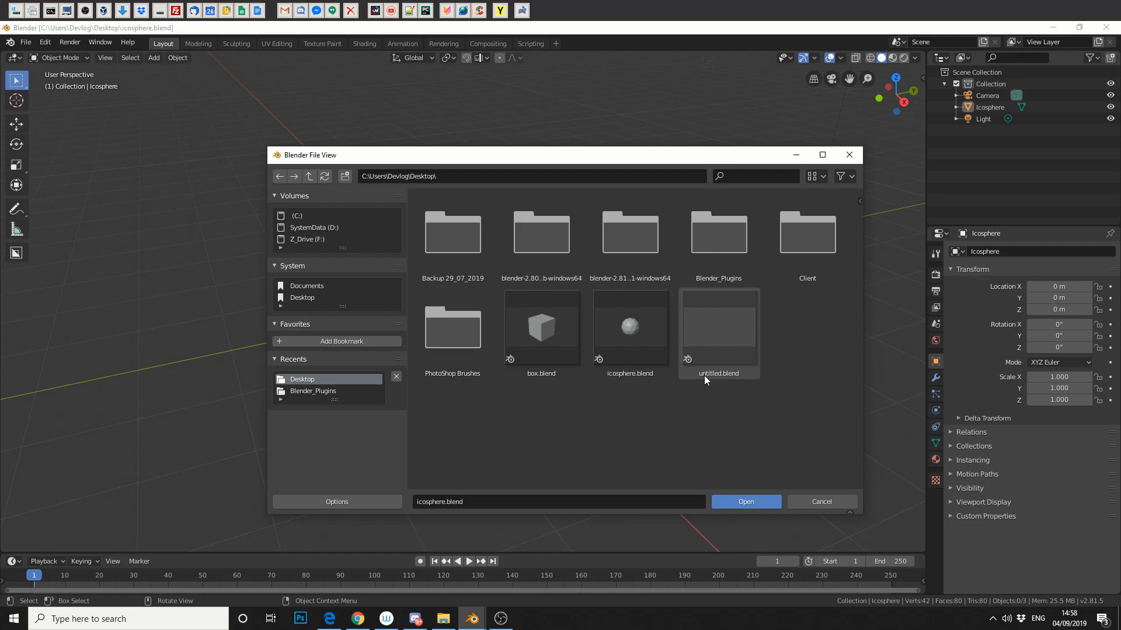
- Check the file type filter, then reveal the Load UI and Trusted Source options panel
{"action": "left_click", "coordinate": [842, 176]}
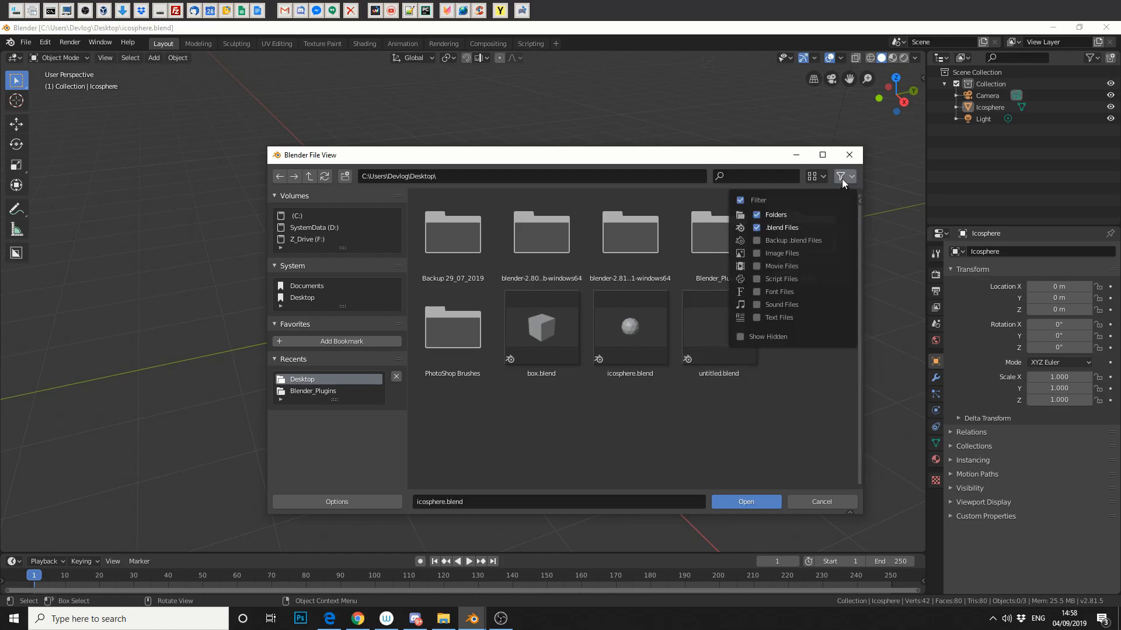
{"action": "mouse_move", "coordinate": [805, 255]}
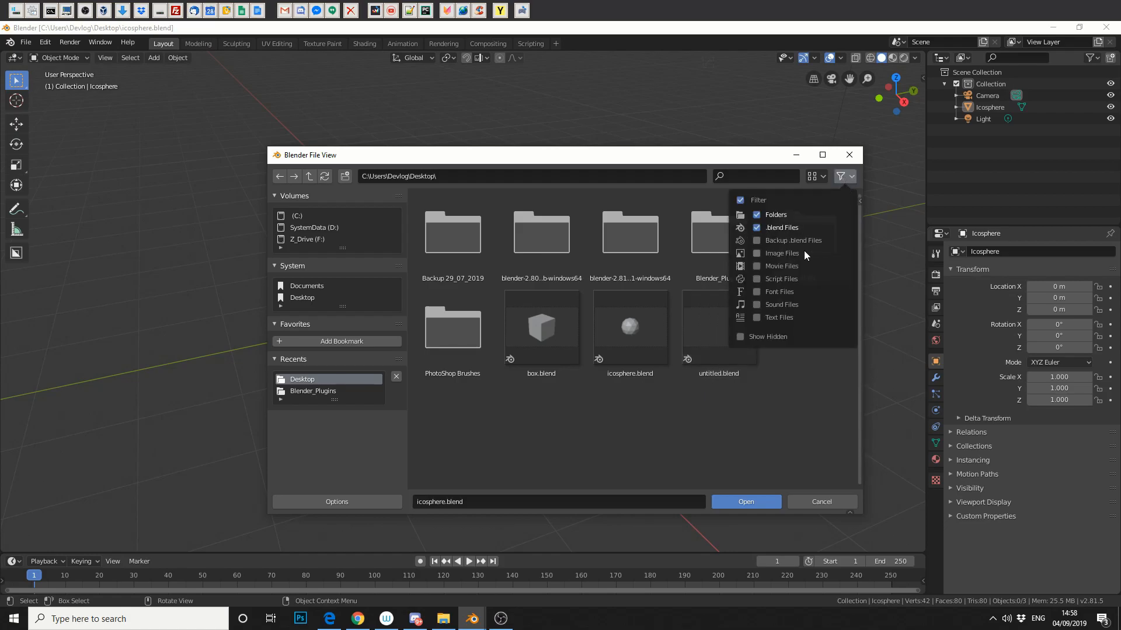
{"action": "mouse_move", "coordinate": [782, 377]}
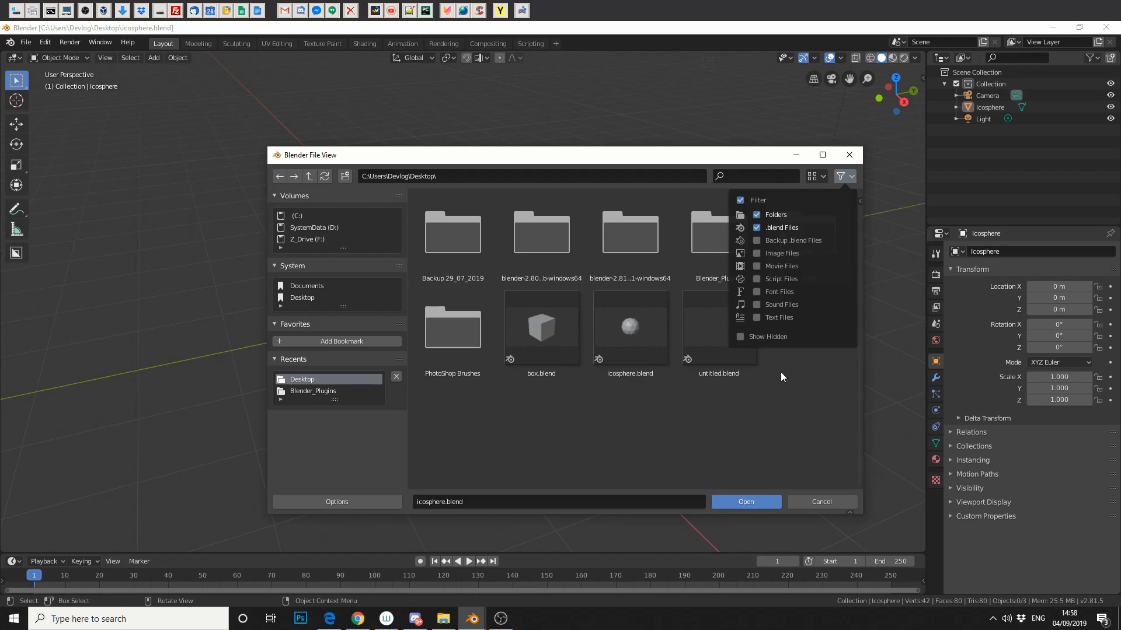
{"action": "left_click", "coordinate": [764, 407]}
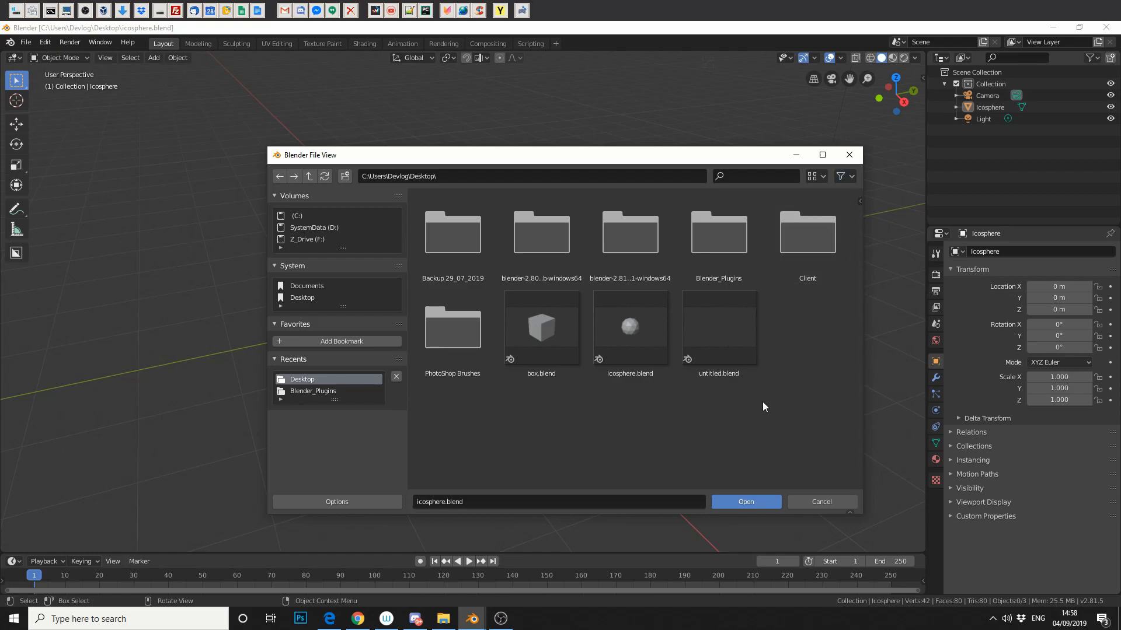
{"action": "left_click", "coordinate": [336, 501]}
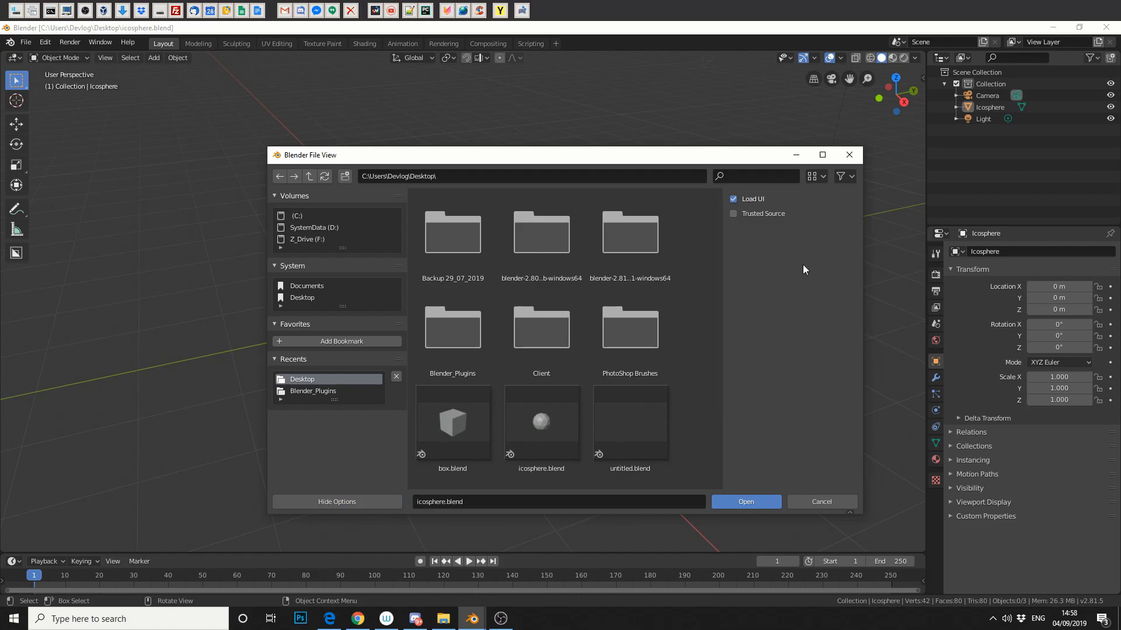